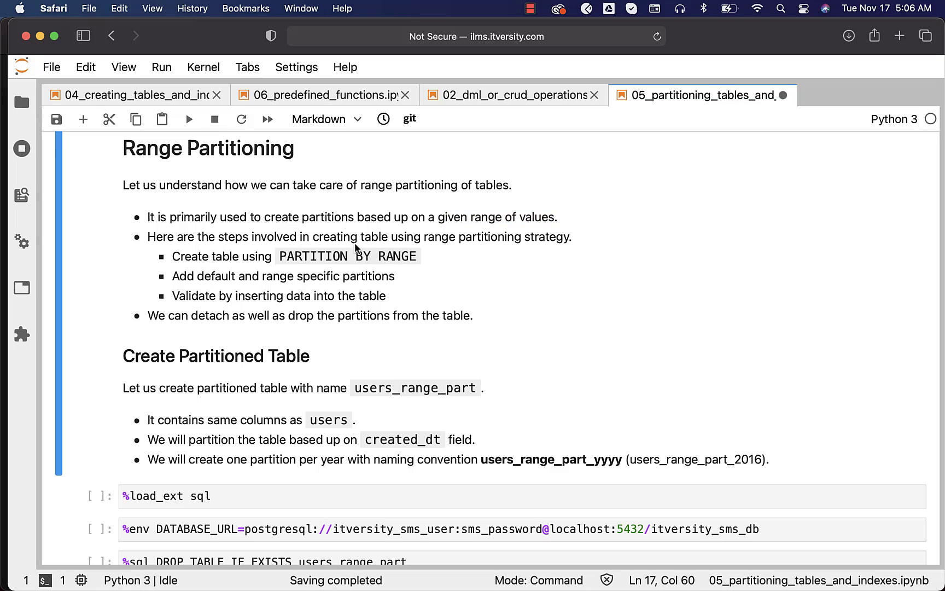
mouse_move(429, 247)
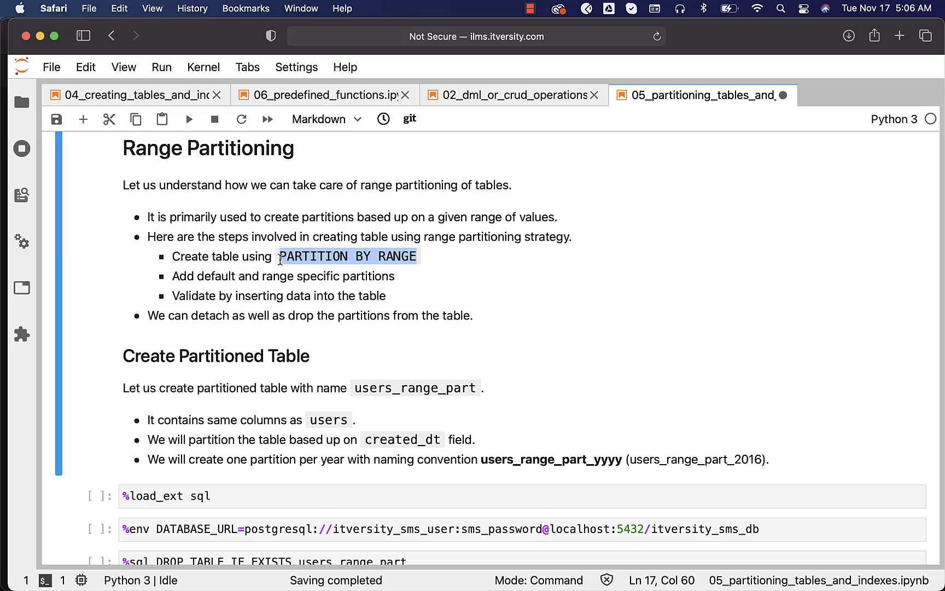
mouse_move(403, 283)
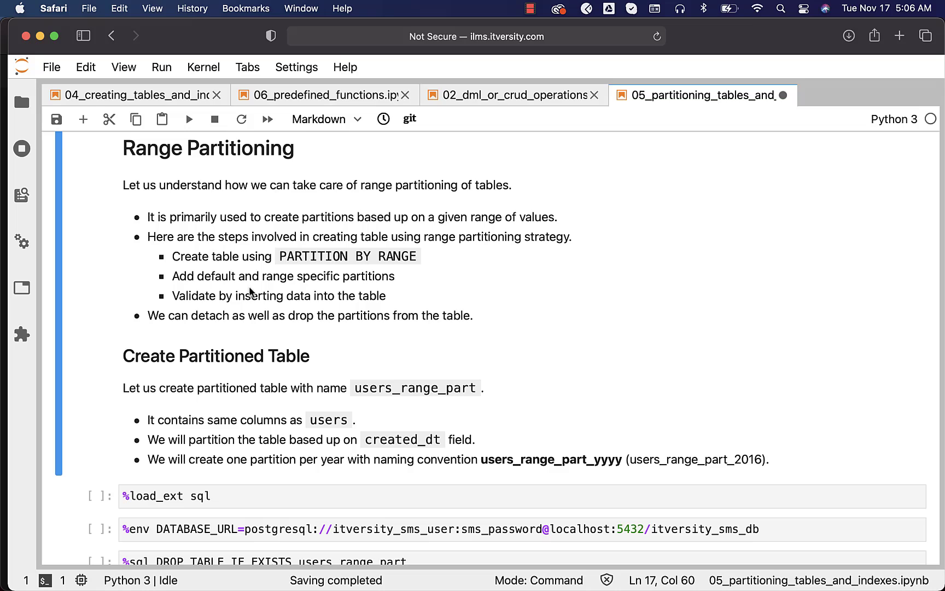
mouse_move(473, 321)
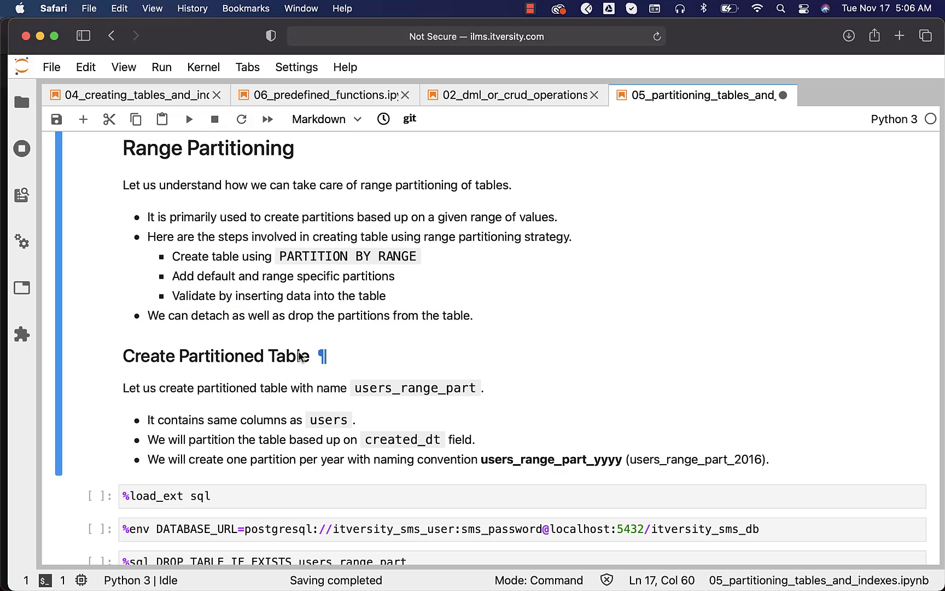
Step: Review the CREATE TABLE cell, highlighting users_range_part and the created_dt partition column
scroll(down, 3)
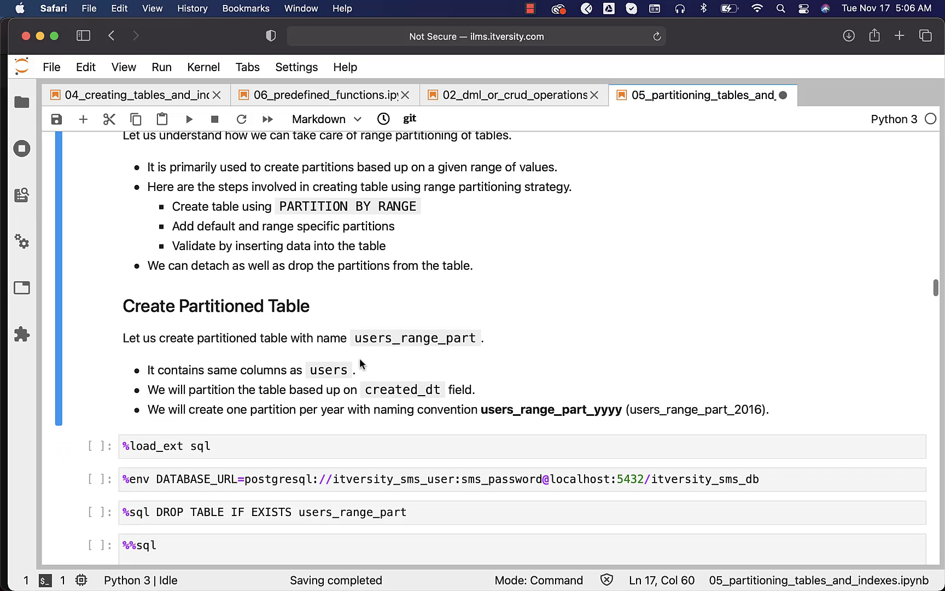
double_click(415, 338)
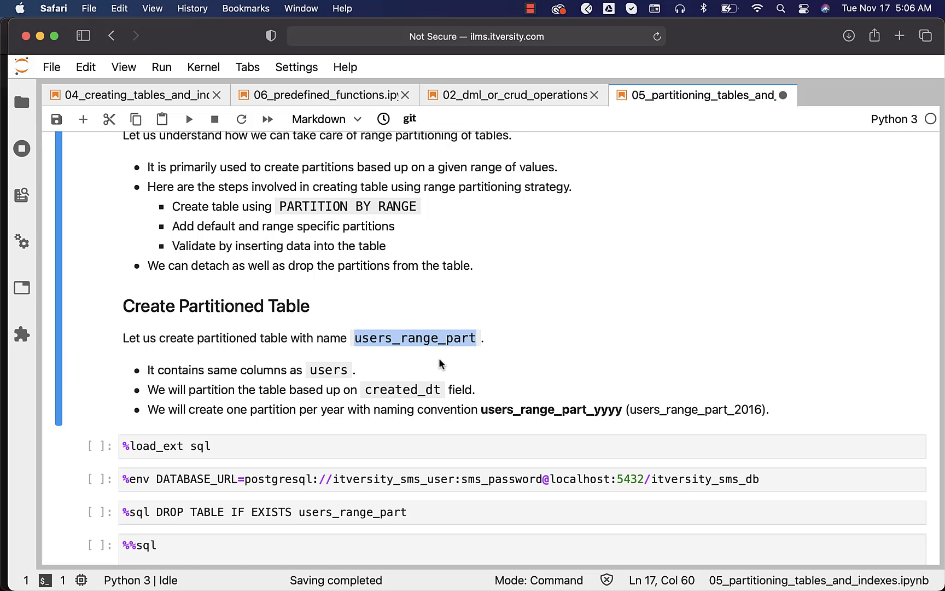
scroll(down, 3)
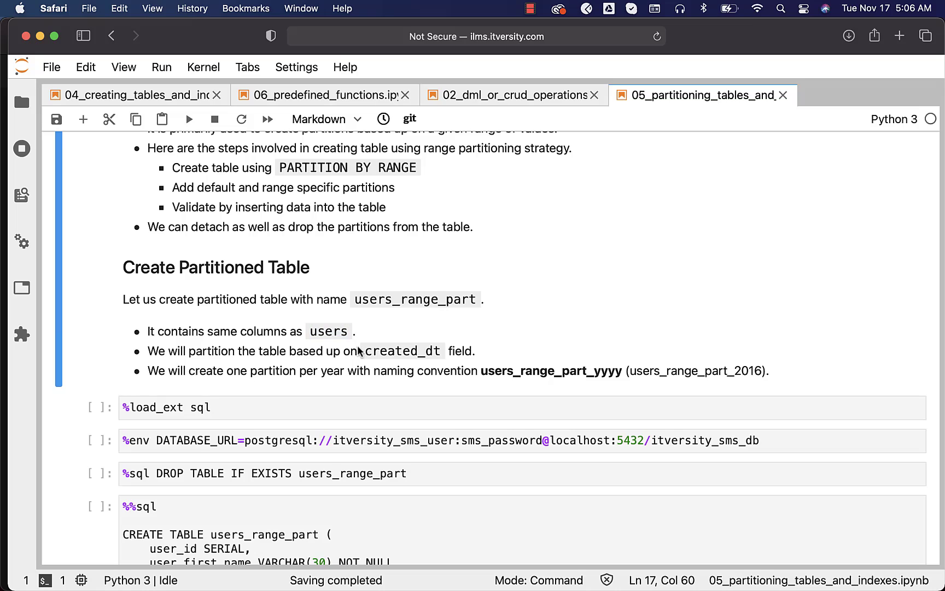
double_click(403, 351)
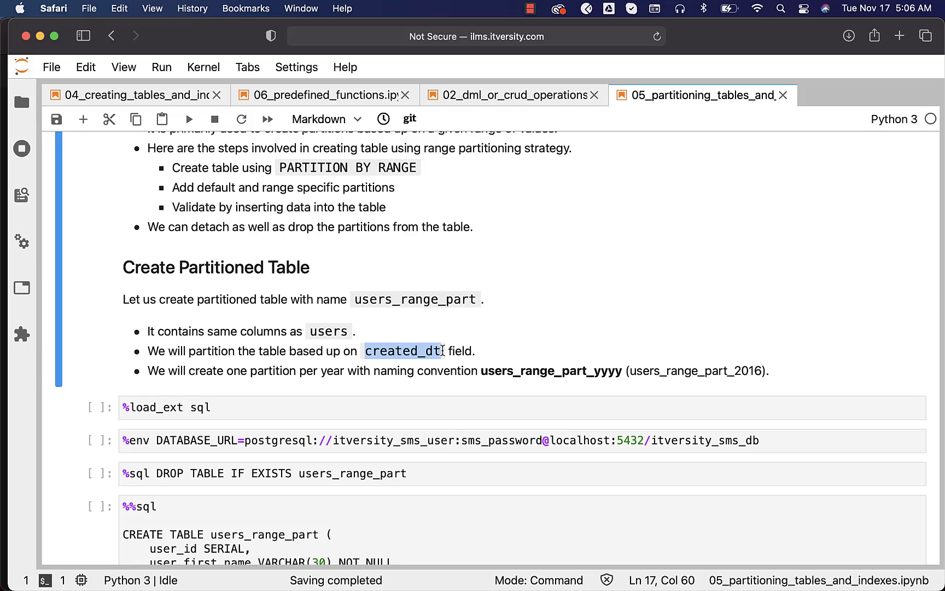
scroll(down, 3)
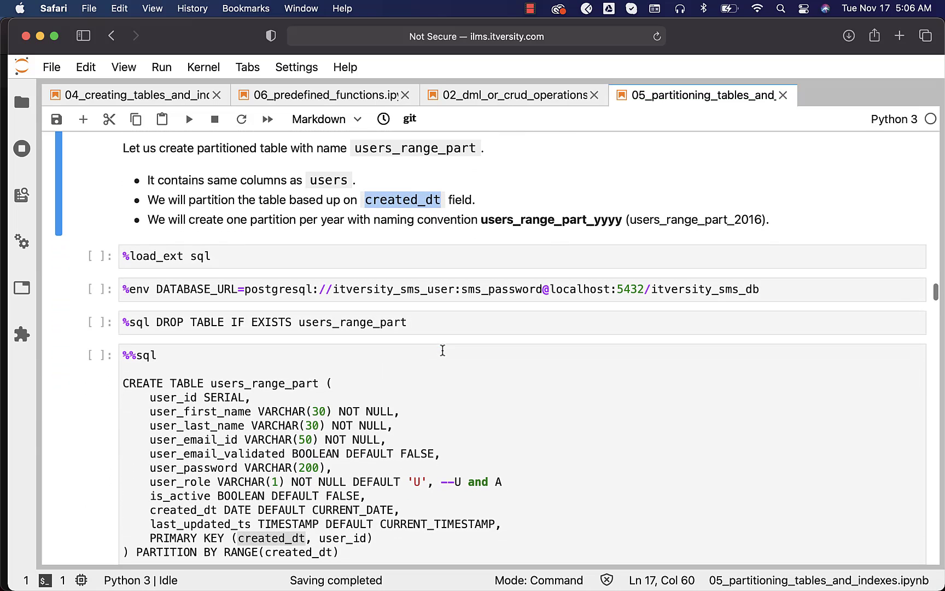
scroll(down, 3)
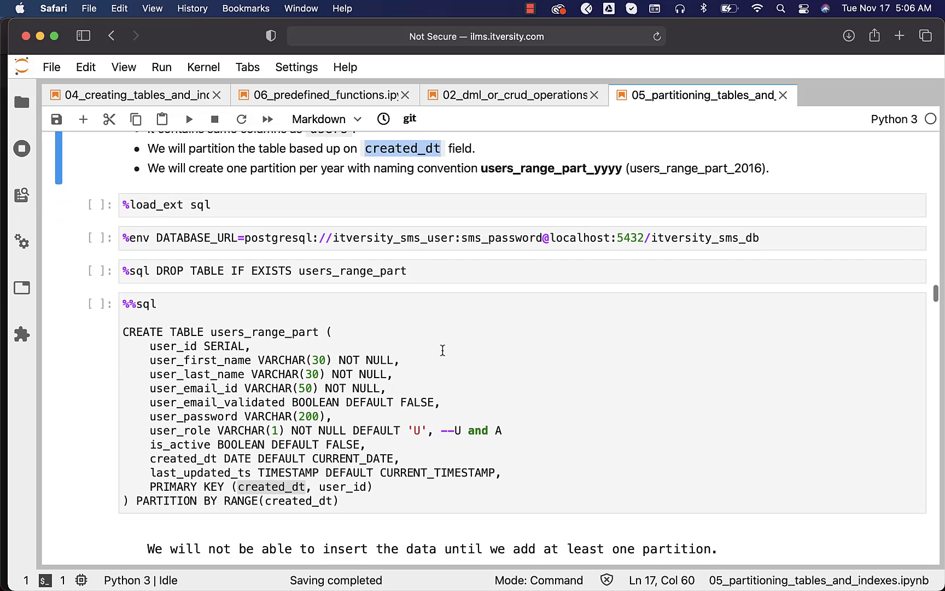
scroll(up, 3)
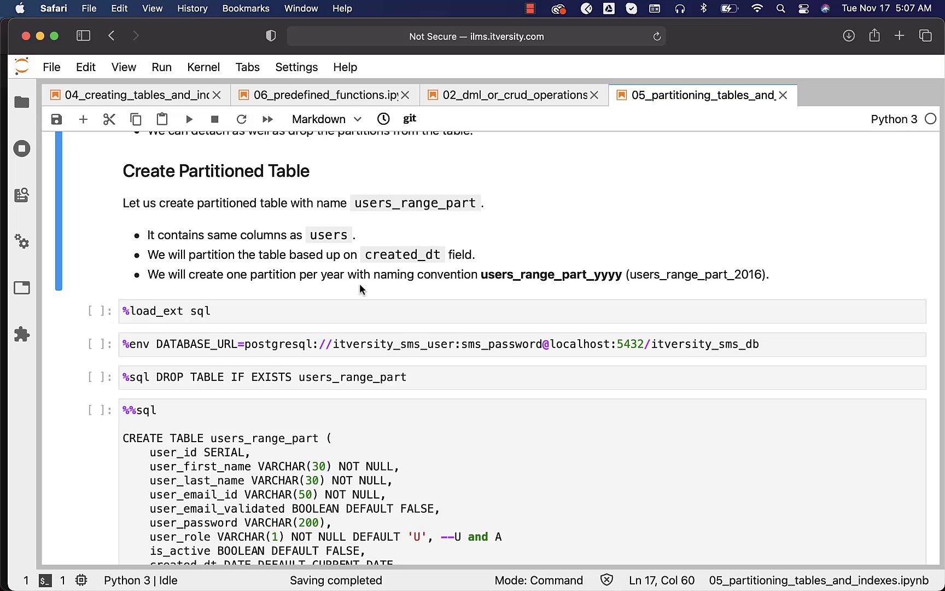
mouse_move(489, 277)
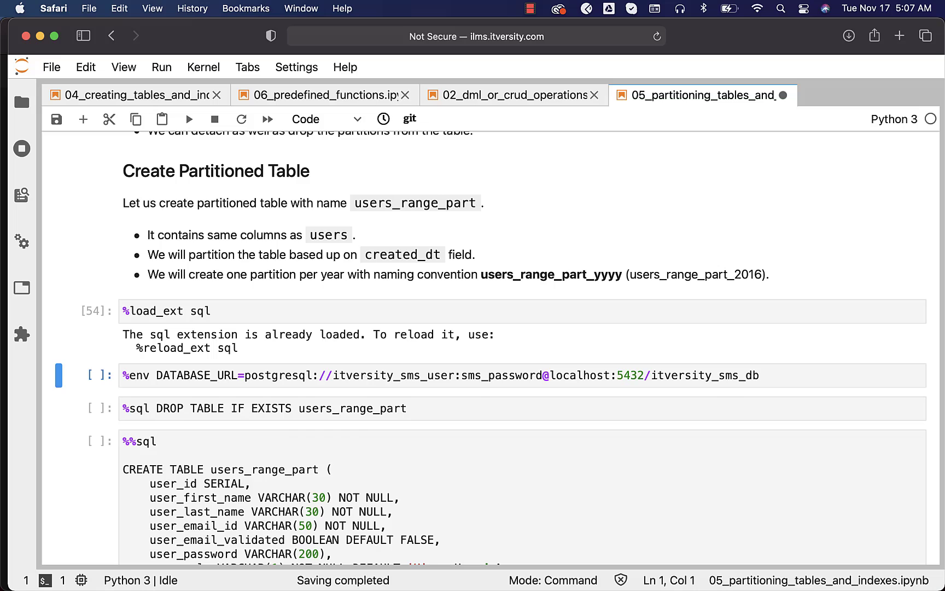
Step: Run the %env DATABASE_URL cell and the %sql DROP TABLE IF EXISTS users_range_part cell
click(189, 118)
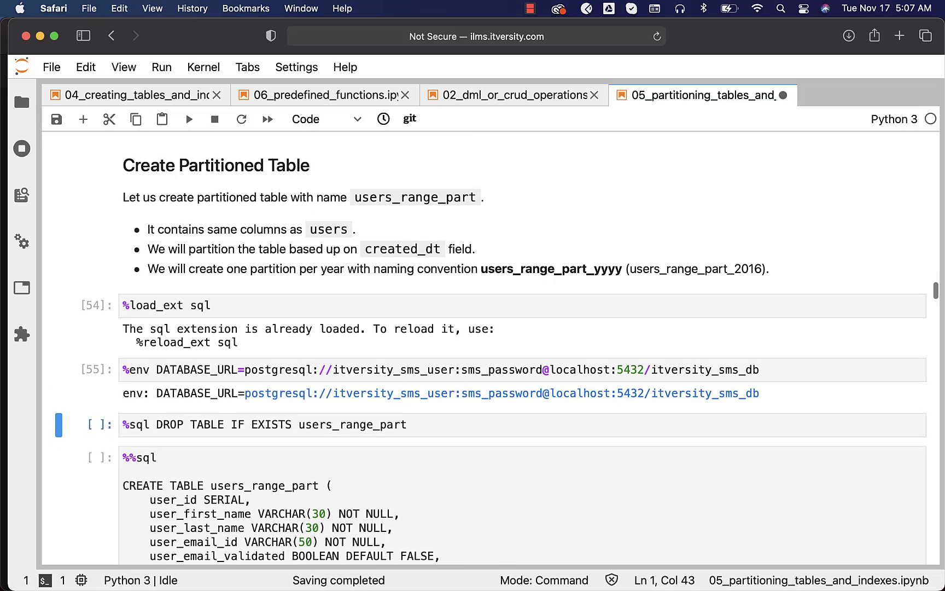
scroll(down, 3)
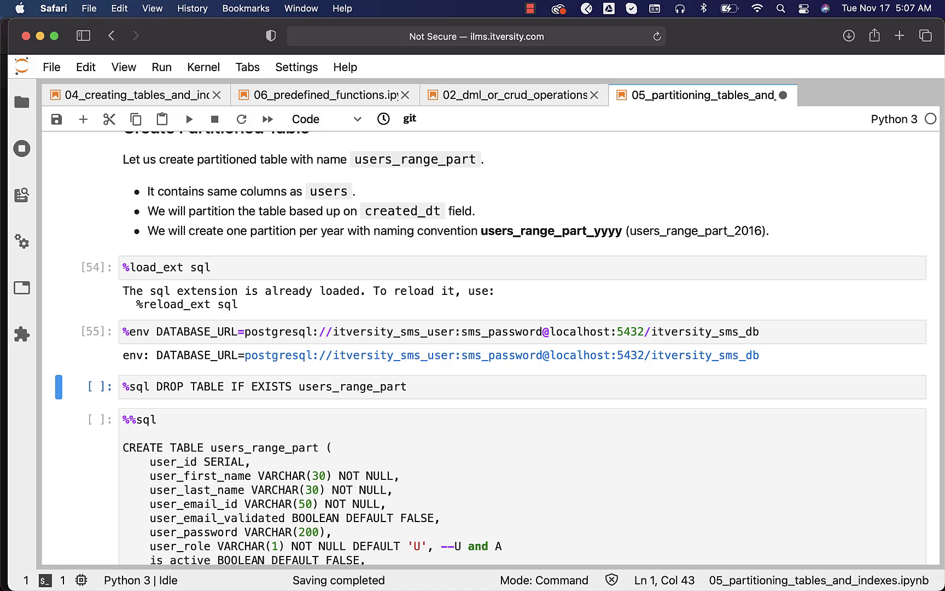
click(188, 119)
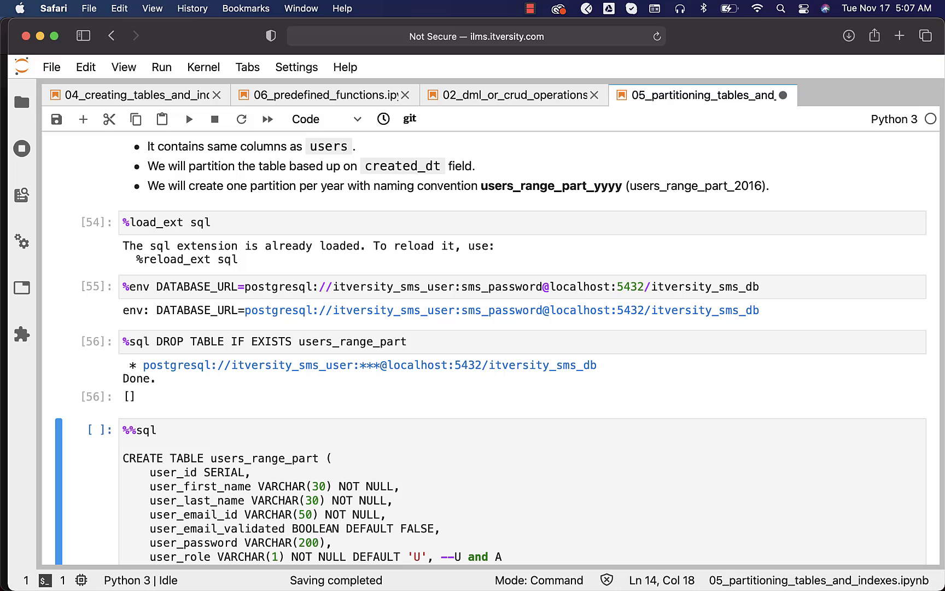
Step: Run the %%sql CREATE TABLE users_range_part cell and review its successful output
scroll(down, 3)
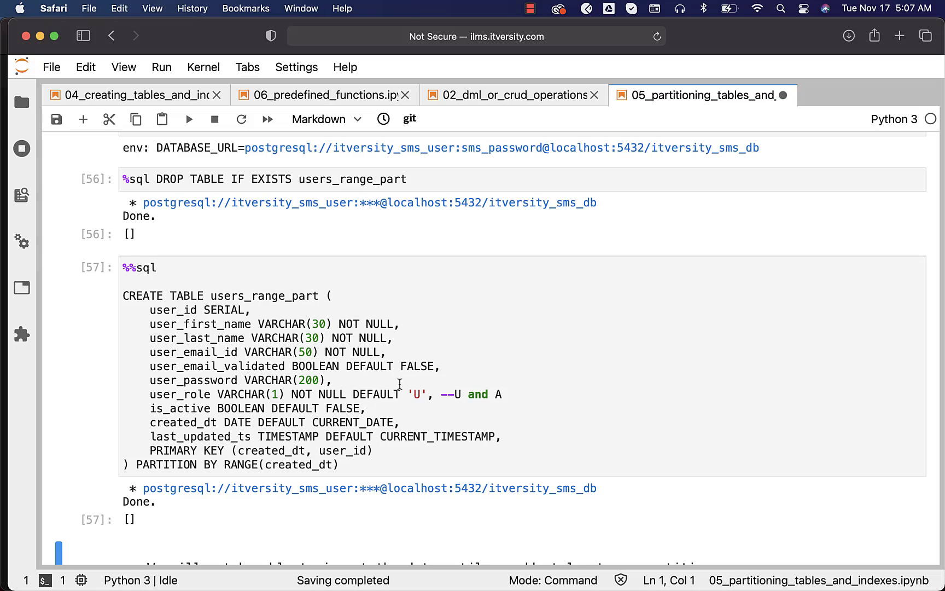
mouse_move(300, 468)
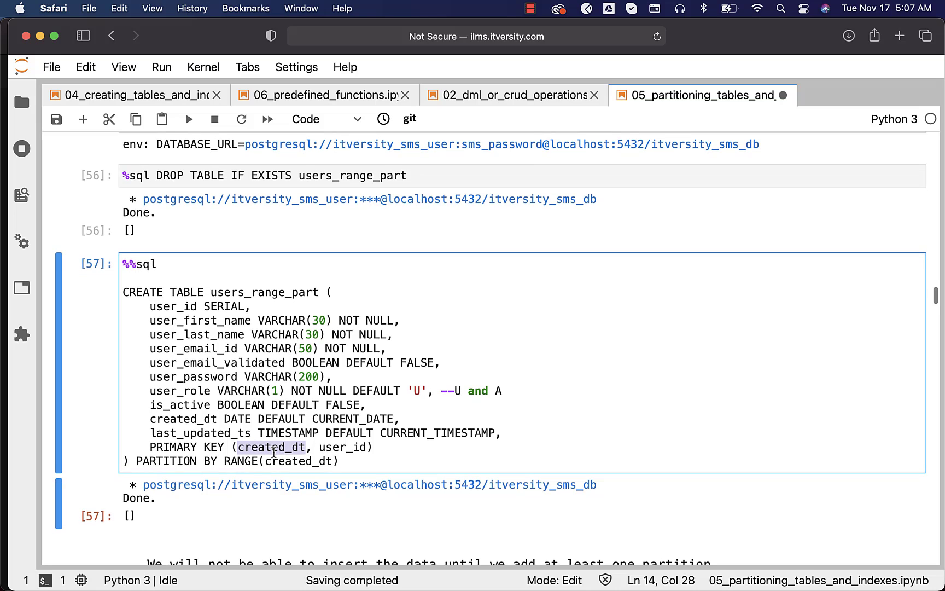
scroll(down, 3)
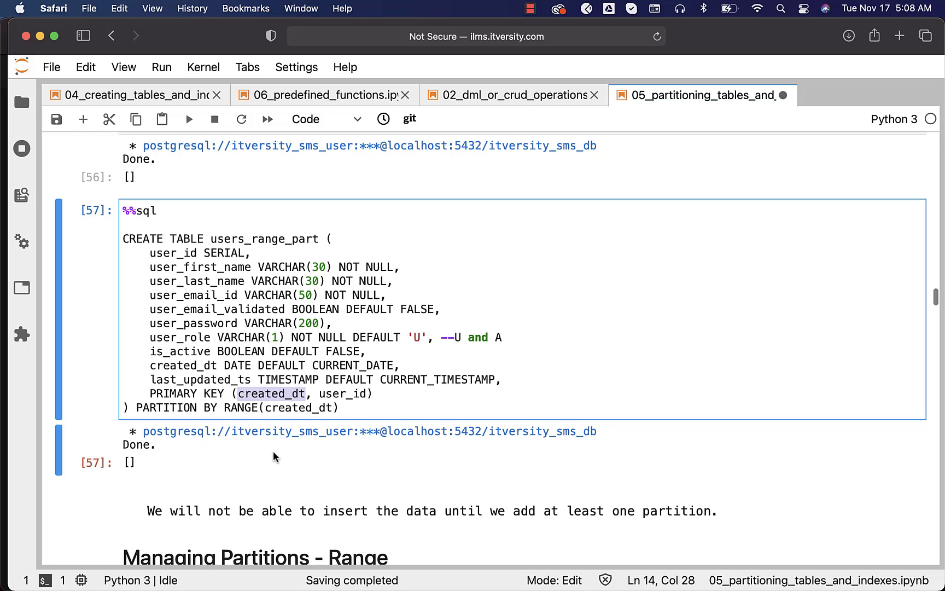
scroll(up, 3)
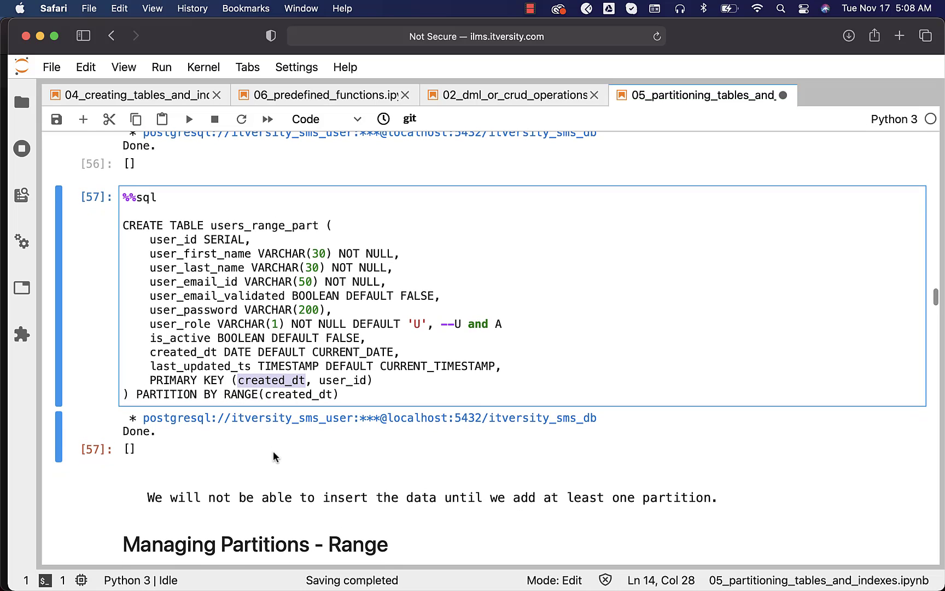